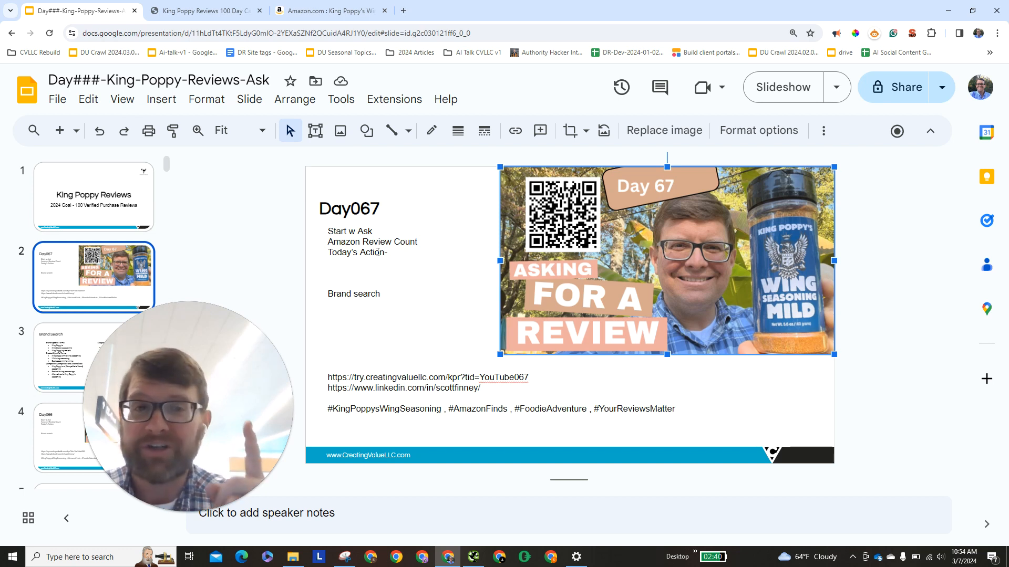
pyautogui.moveTo(625, 275)
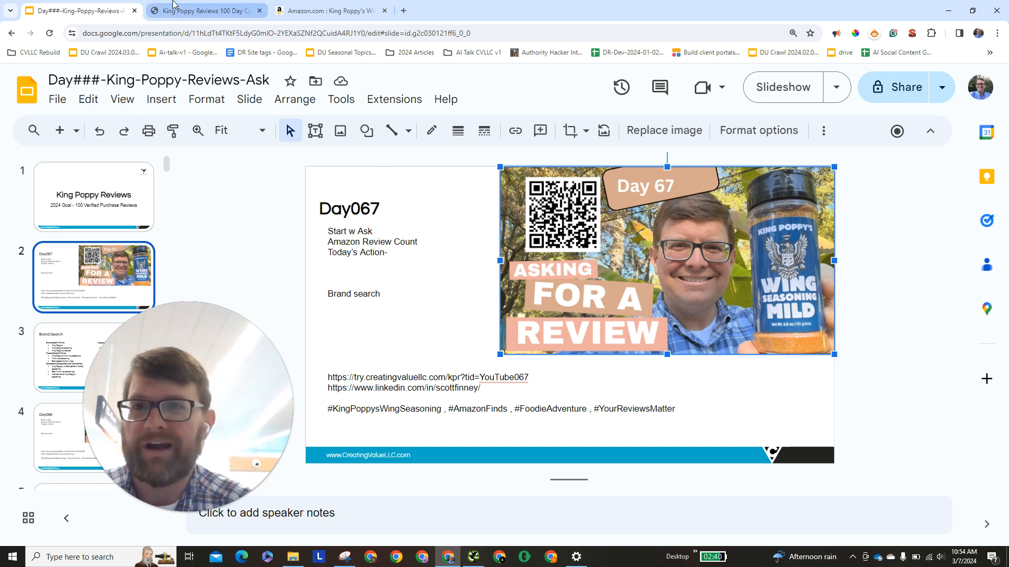
# - Switch to the King Poppy Reviews landing page and scroll to its sign-up form and Buy KP Now button
pyautogui.click(204, 11)
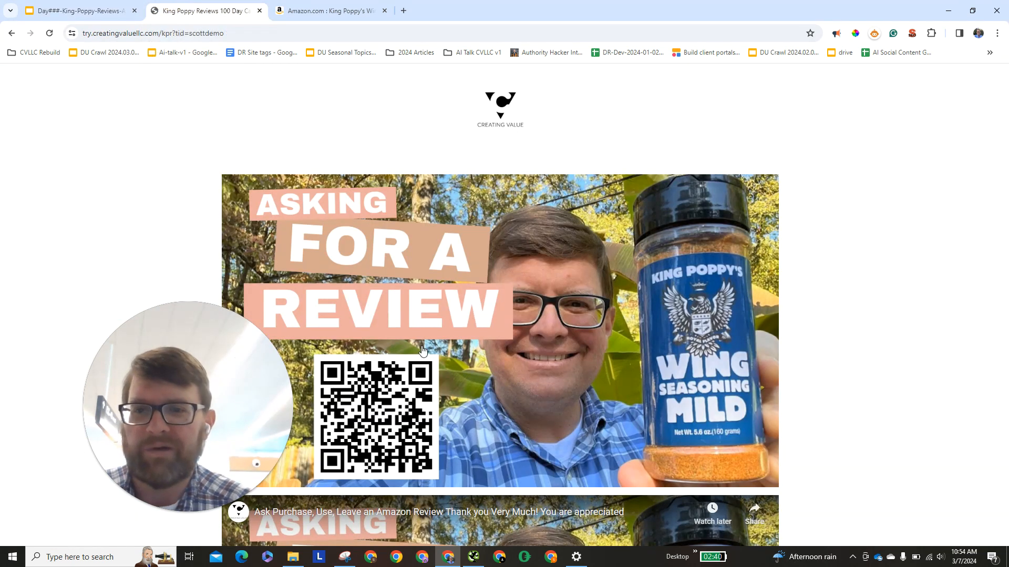
pyautogui.scroll(-3)
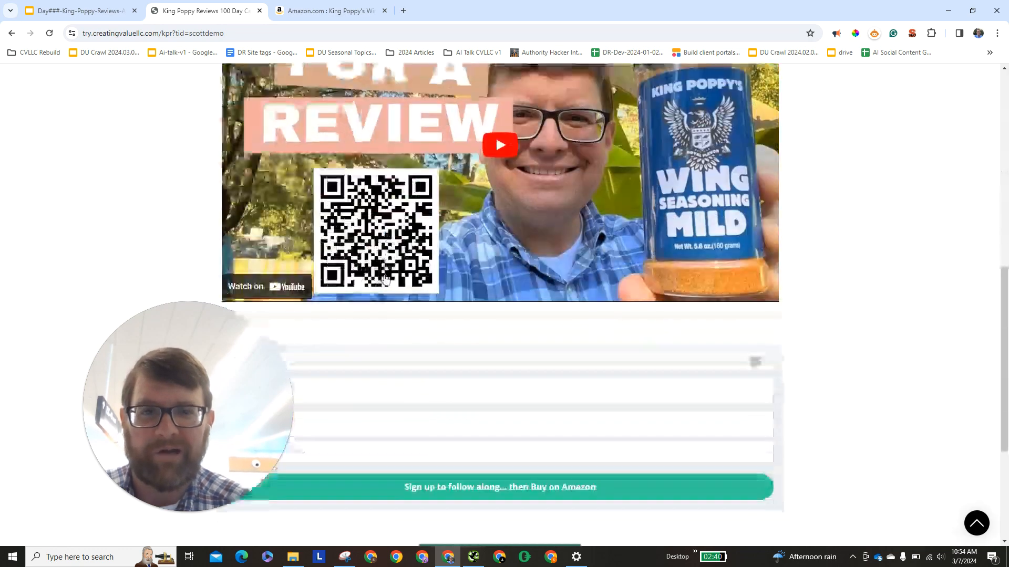
pyautogui.scroll(-3)
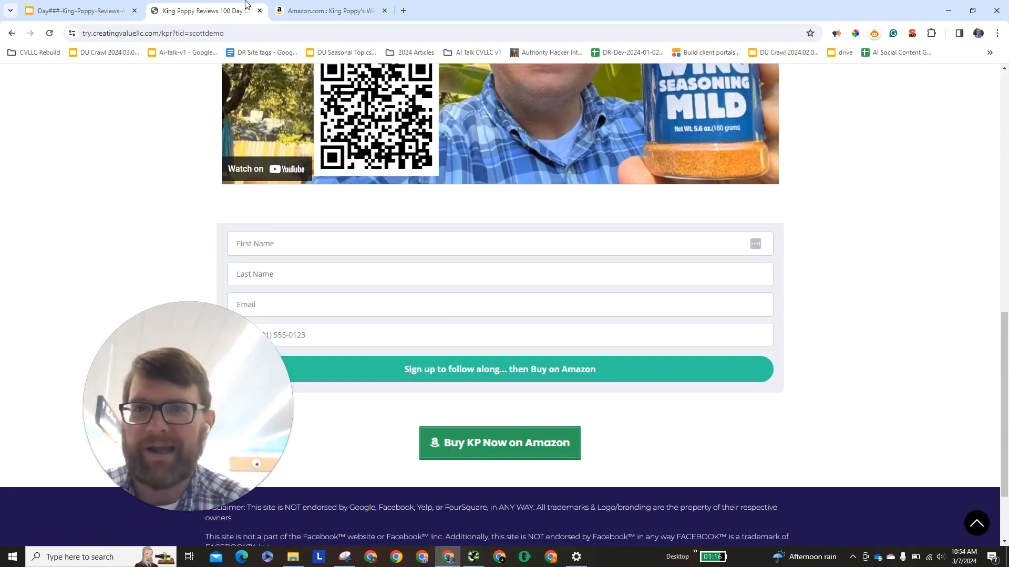
# - Switch to the Amazon King Poppy's Wing Seasoning Mild listing showing its 5.0 rating from 2 ratings
pyautogui.click(328, 10)
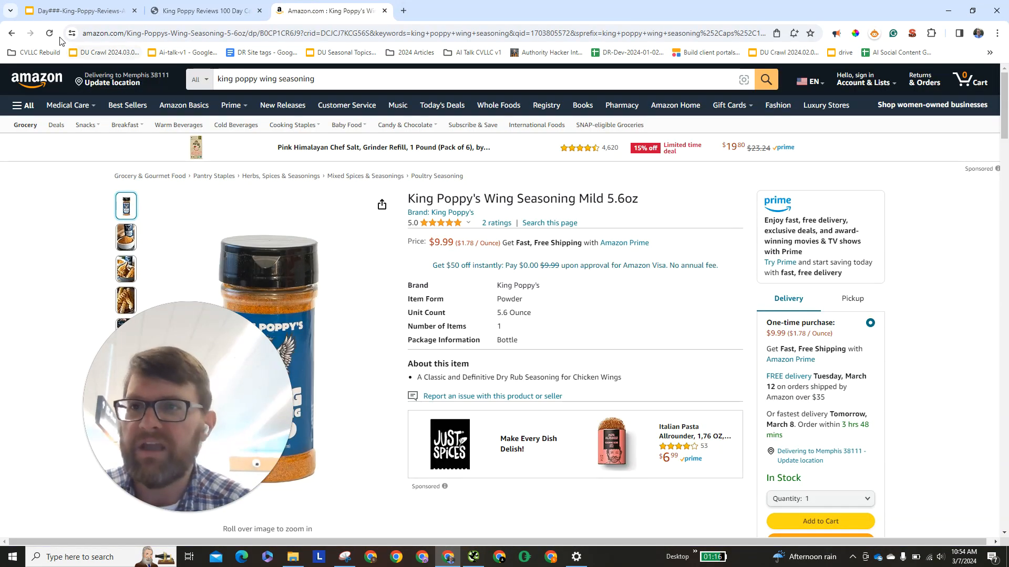
pyautogui.click(496, 223)
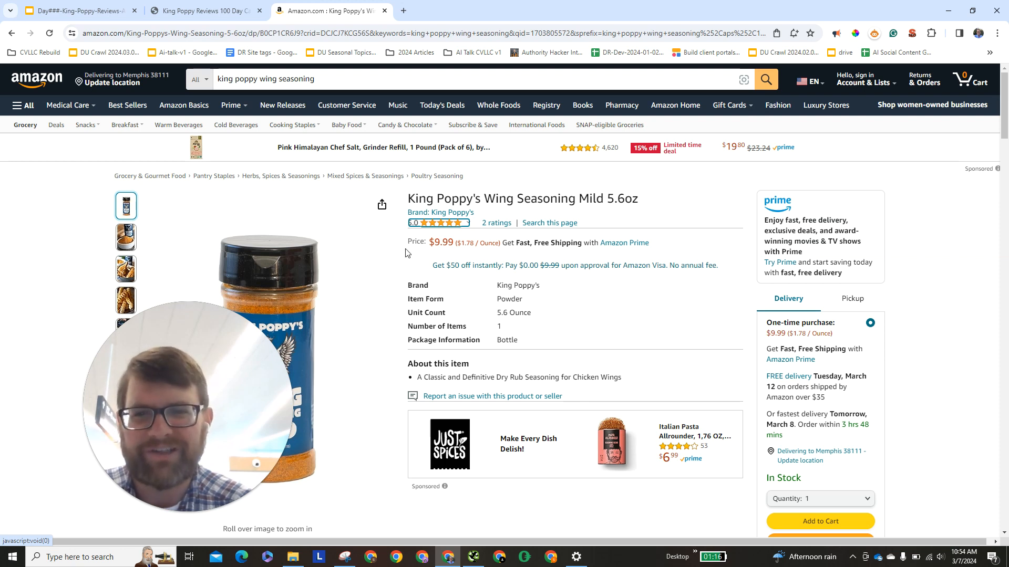
pyautogui.moveTo(432, 244)
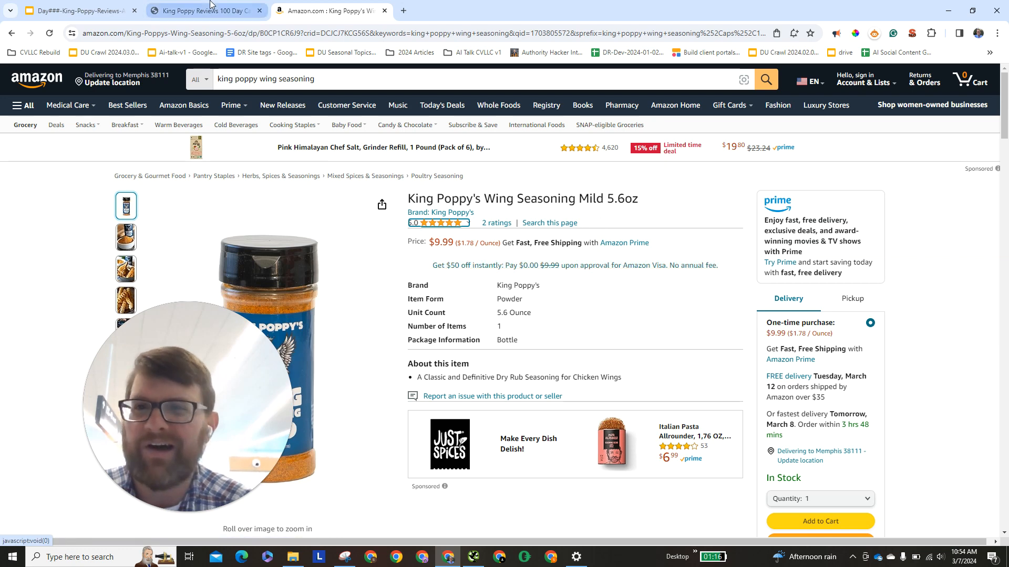
# - Revisit the landing page's review video, then return to the Day067 slide in the deck
pyautogui.click(201, 10)
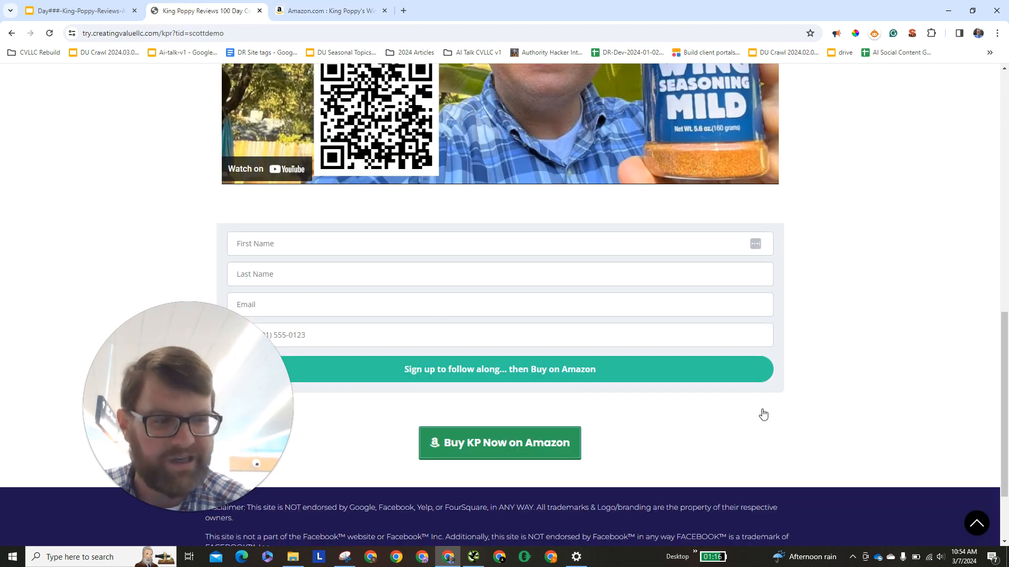
pyautogui.scroll(3)
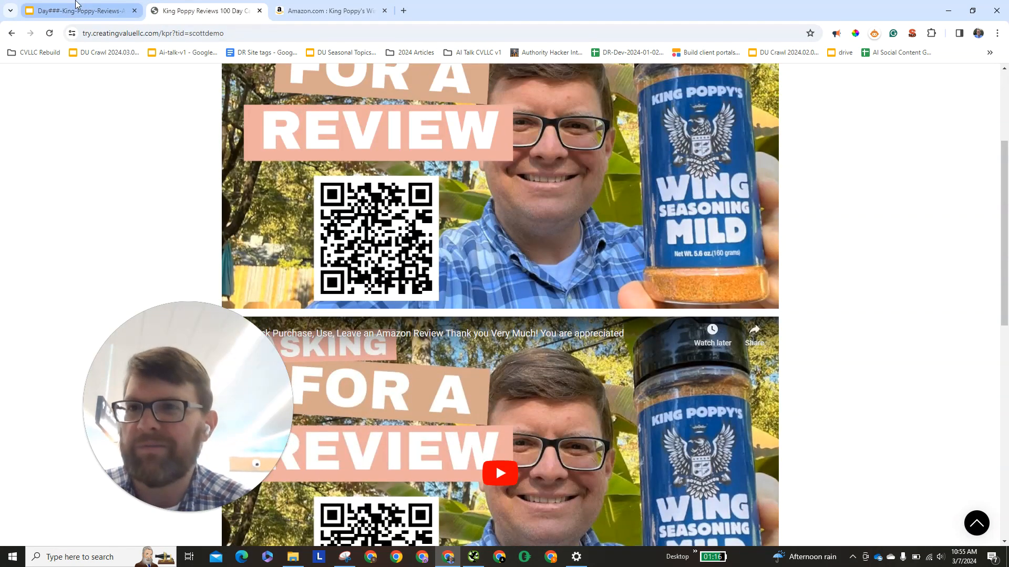
pyautogui.click(76, 10)
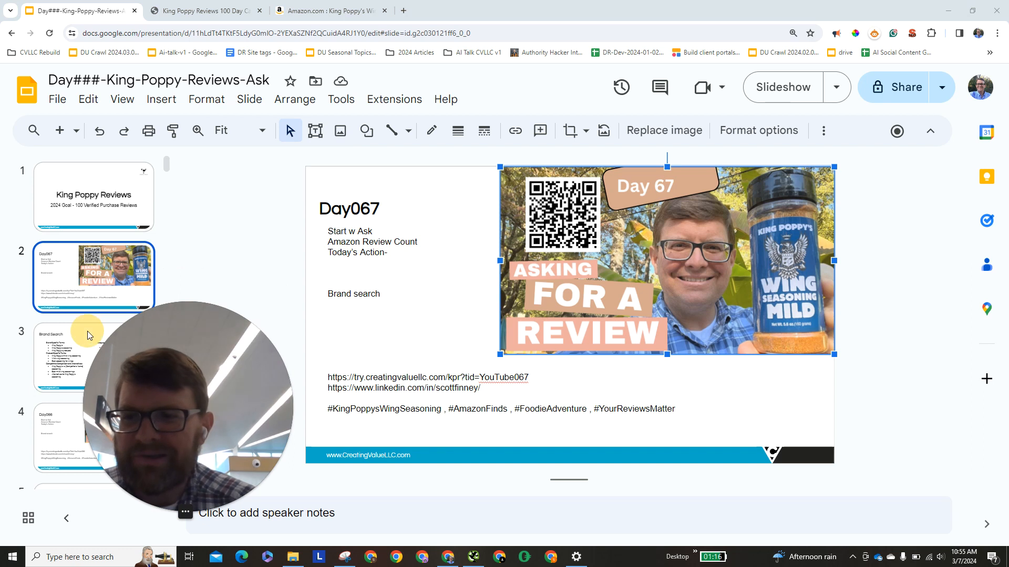
# - Move to the Brand search slide in the filmstrip
pyautogui.scroll(-3)
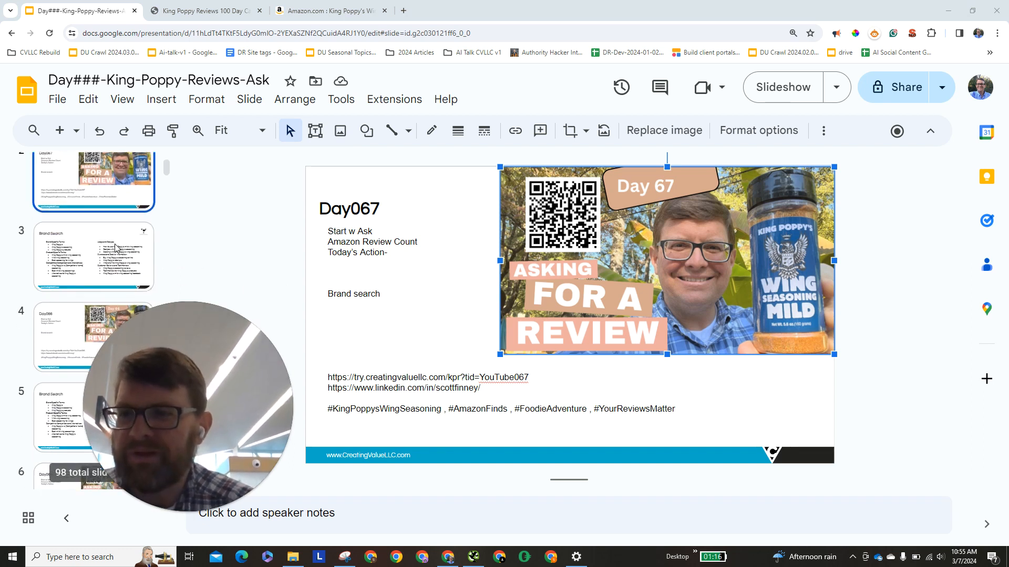
pyautogui.click(94, 256)
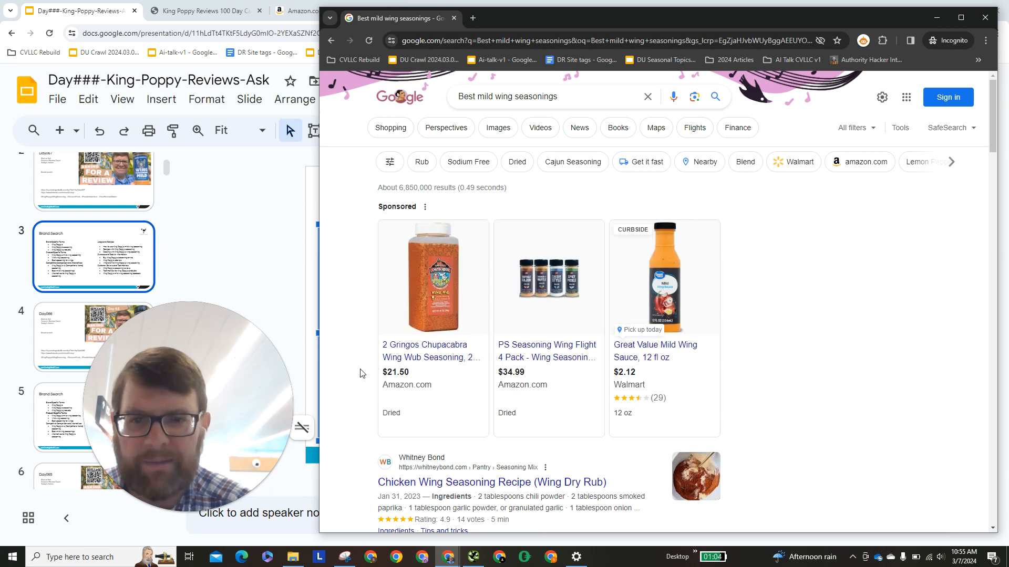
# - Scroll the 'Best mild wing seasonings' results to find King Poppy's Wing Seasoning Mild at $9.99
pyautogui.scroll(-3)
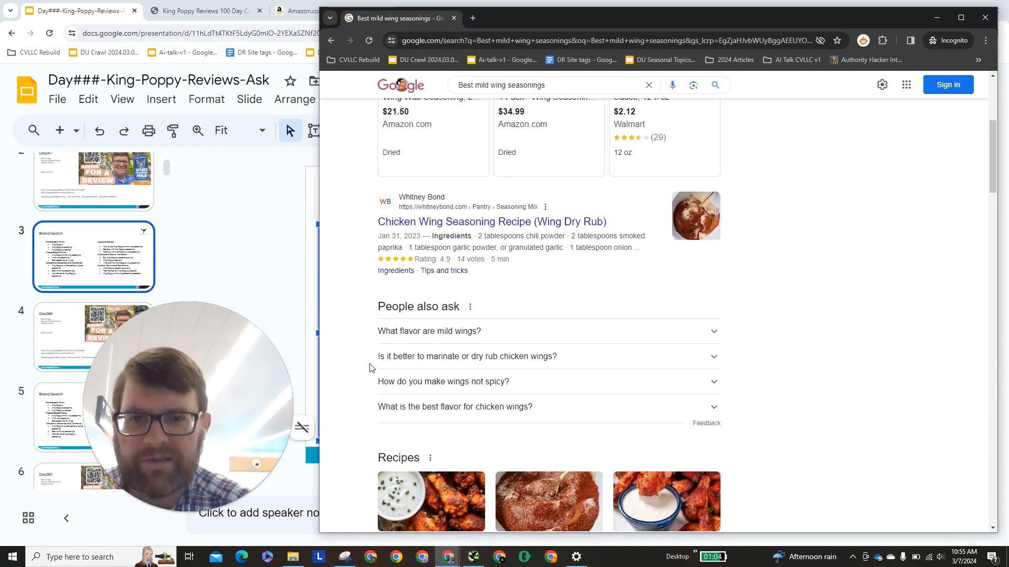
pyautogui.scroll(-3)
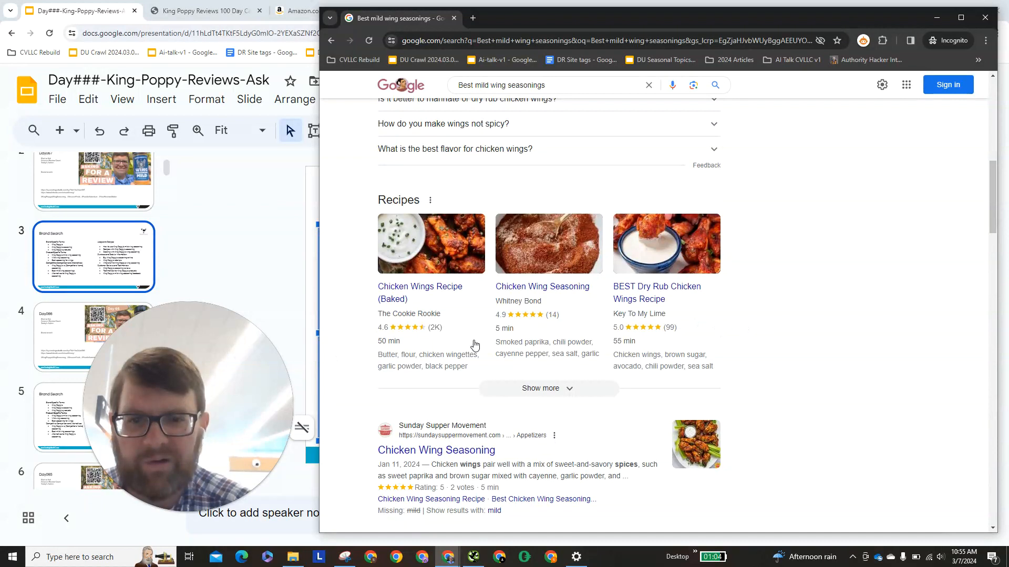
pyautogui.scroll(-3)
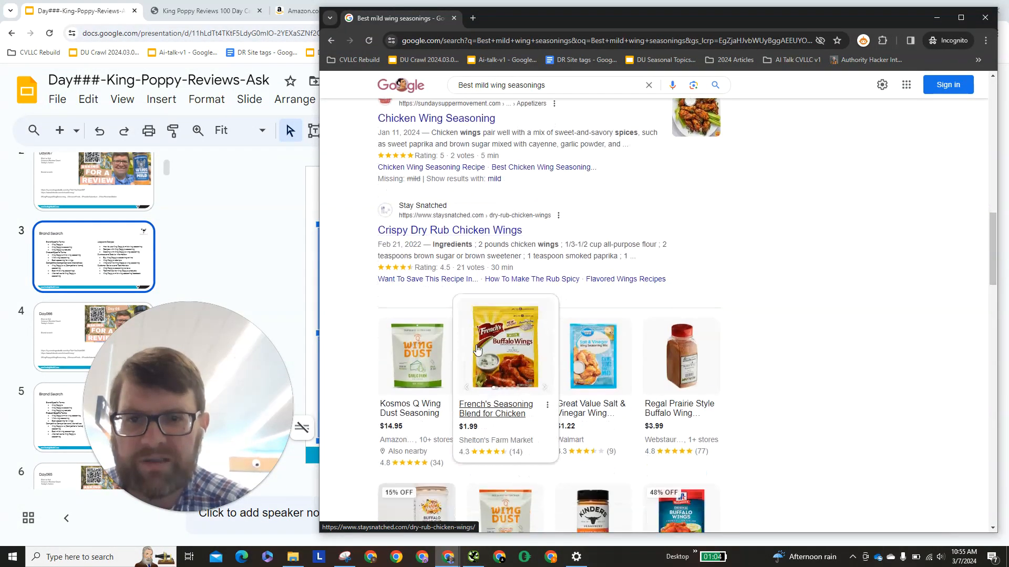
pyautogui.scroll(-3)
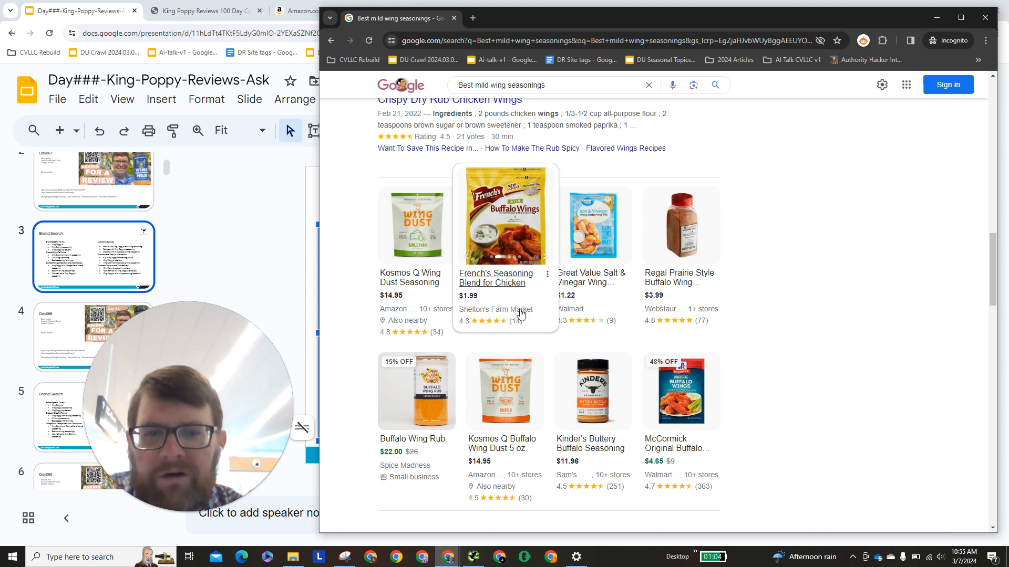
pyautogui.moveTo(591, 225)
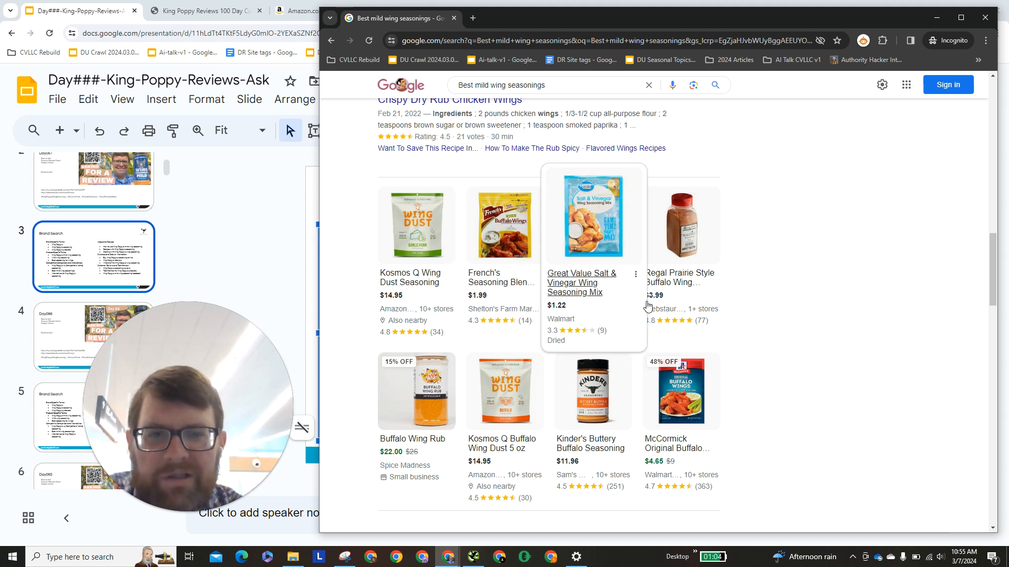
pyautogui.scroll(-3)
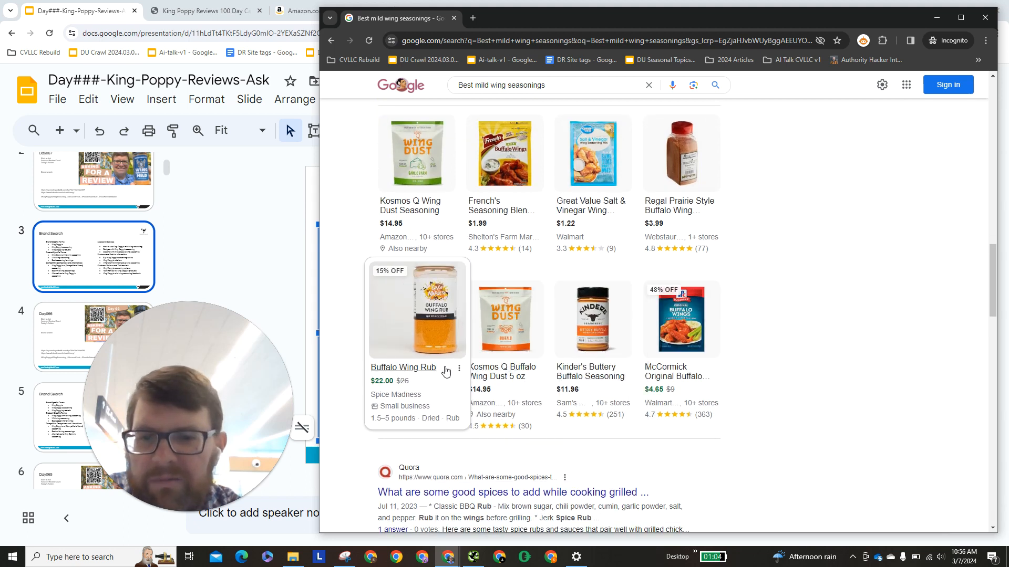
pyautogui.moveTo(379, 430)
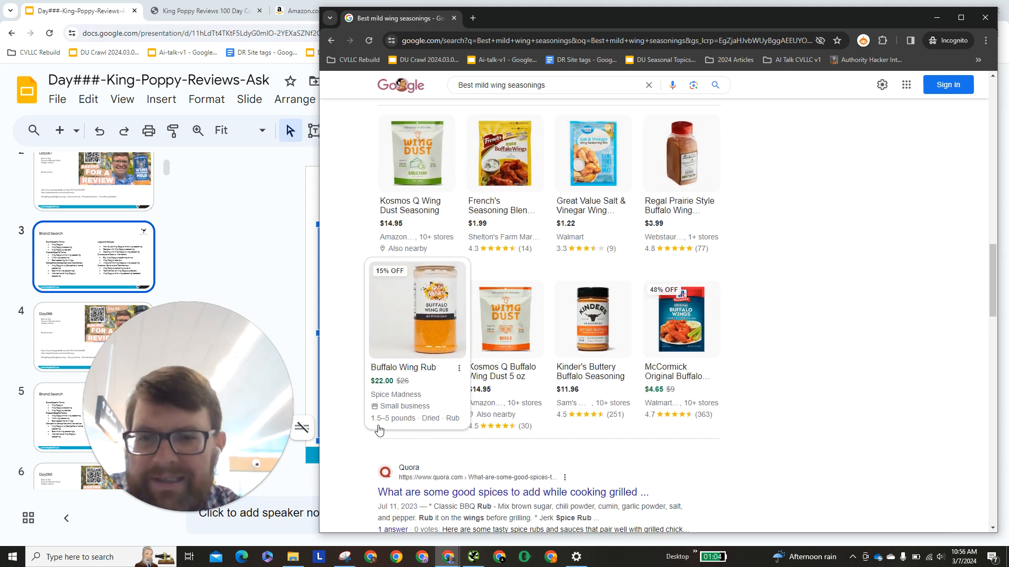
pyautogui.scroll(-3)
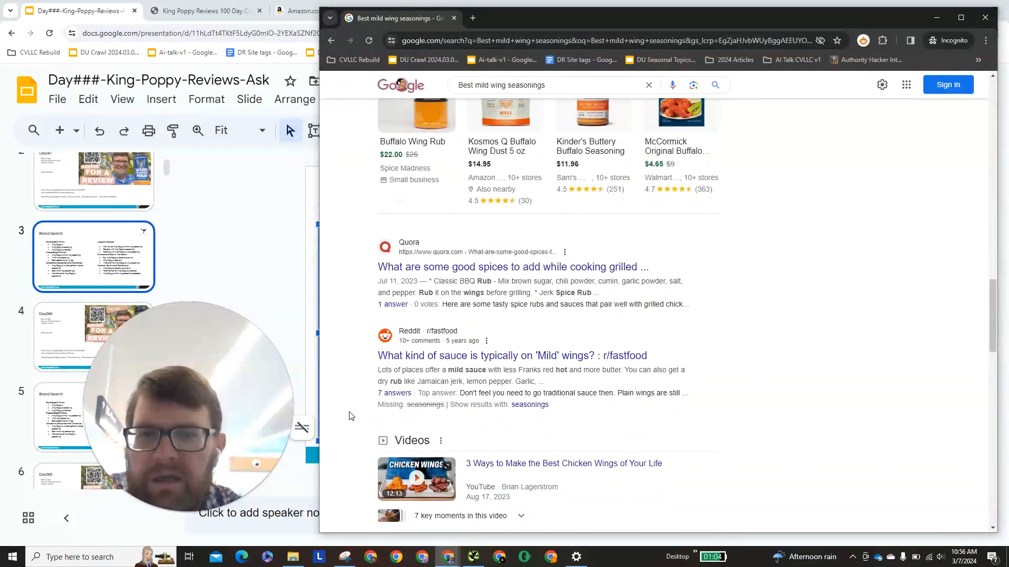
pyautogui.scroll(-3)
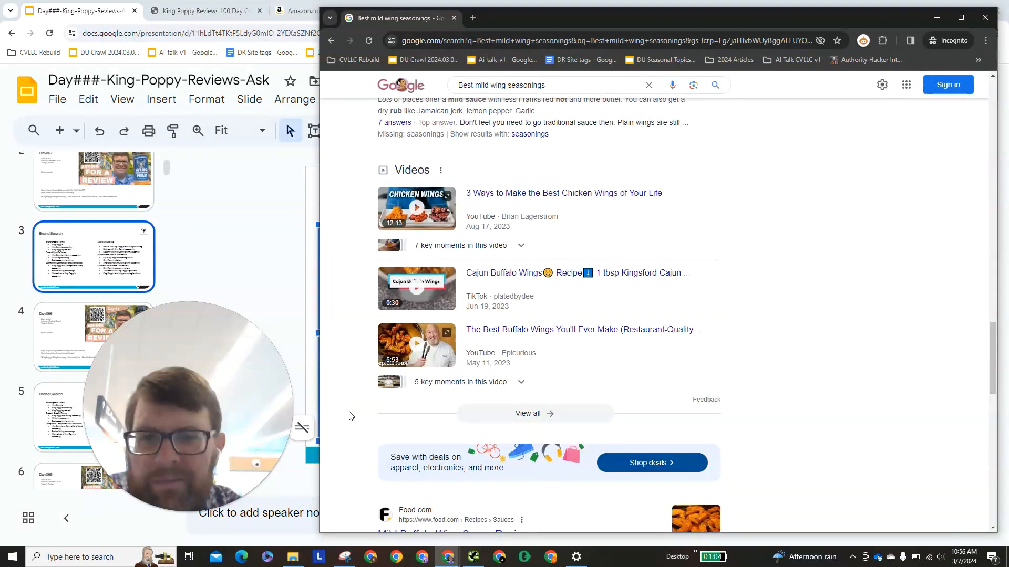
pyautogui.scroll(-3)
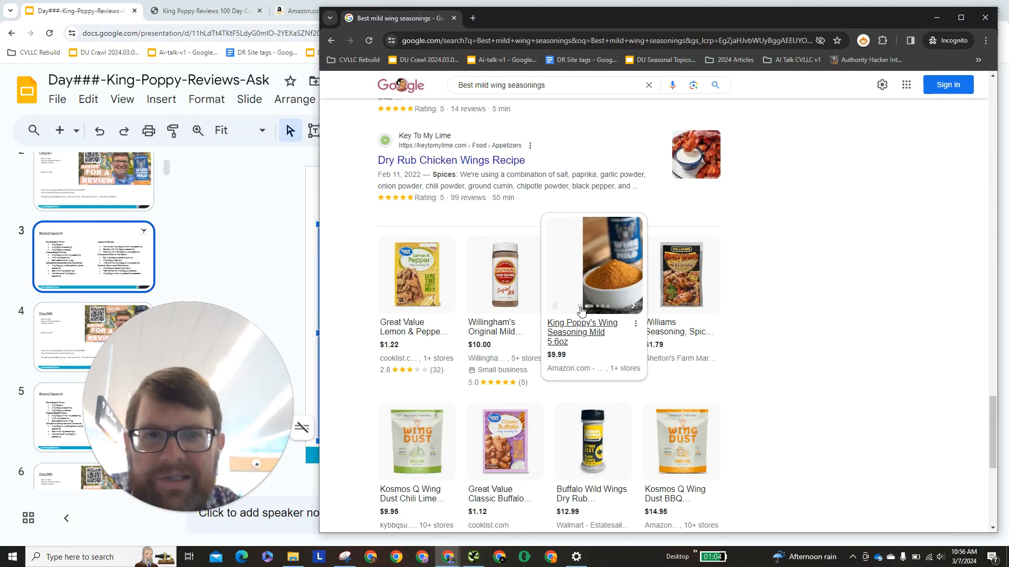
pyautogui.scroll(-3)
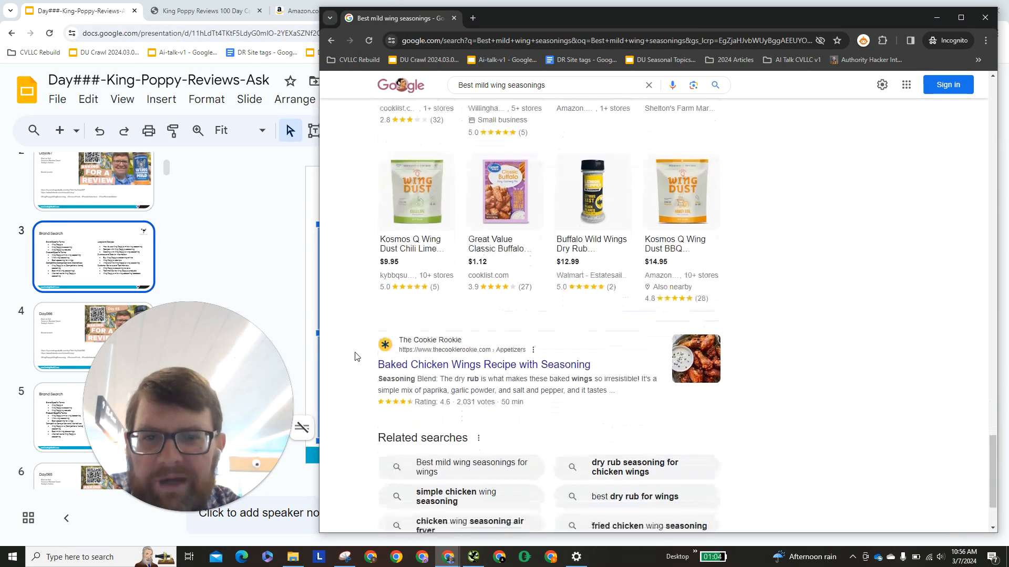
pyautogui.scroll(3)
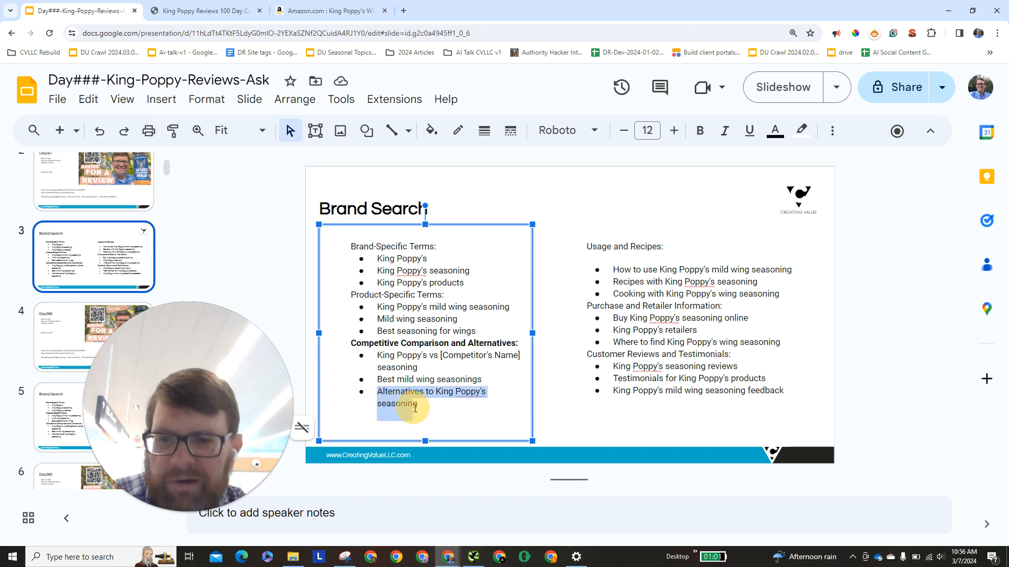
pyautogui.moveTo(931, 45)
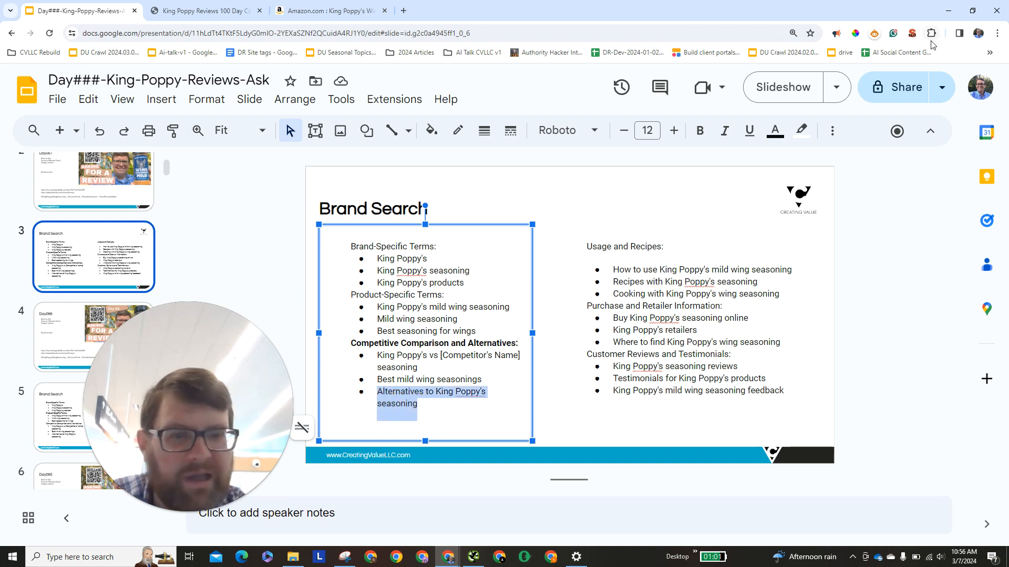
pyautogui.moveTo(447, 557)
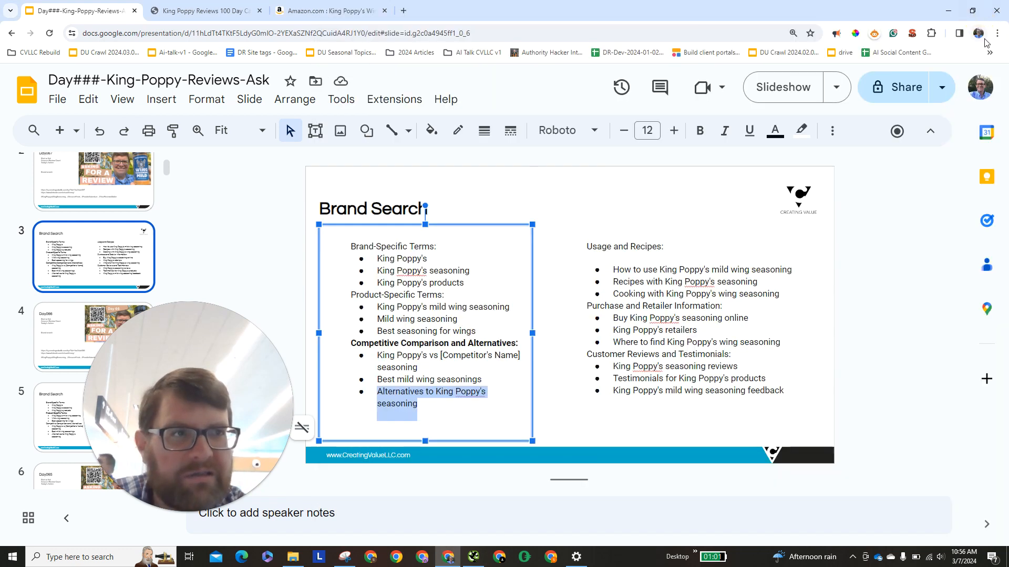
# - Enter 'Alternatives to King Poppy's seasoning' in the new incognito tab's address bar
pyautogui.write("Alternatives to King Poppy's seasoning")
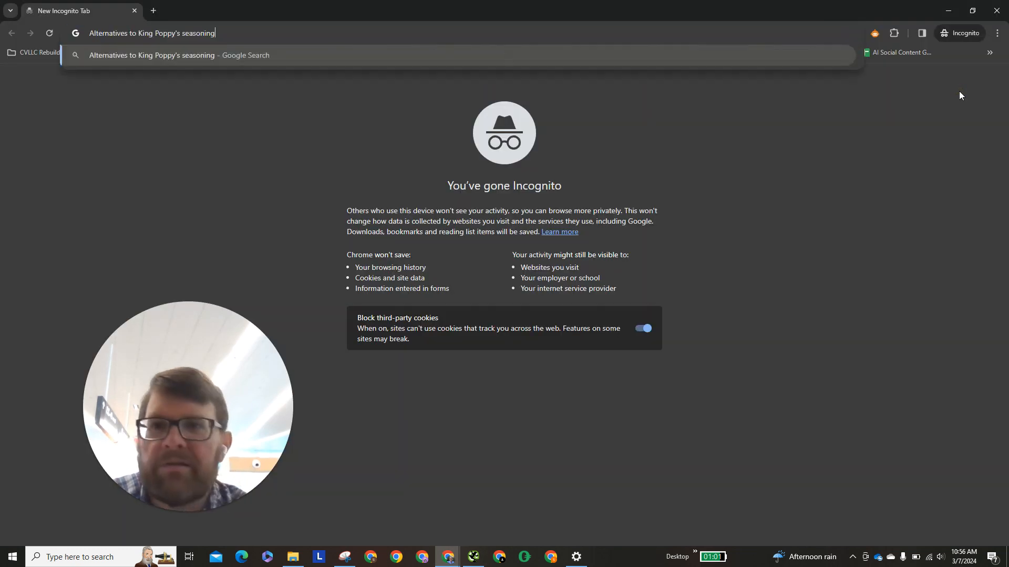
# - Run the alternatives search and scroll through Pappy's products, Images, Reddit, Quora and the LinkedIn post
pyautogui.press('Return')
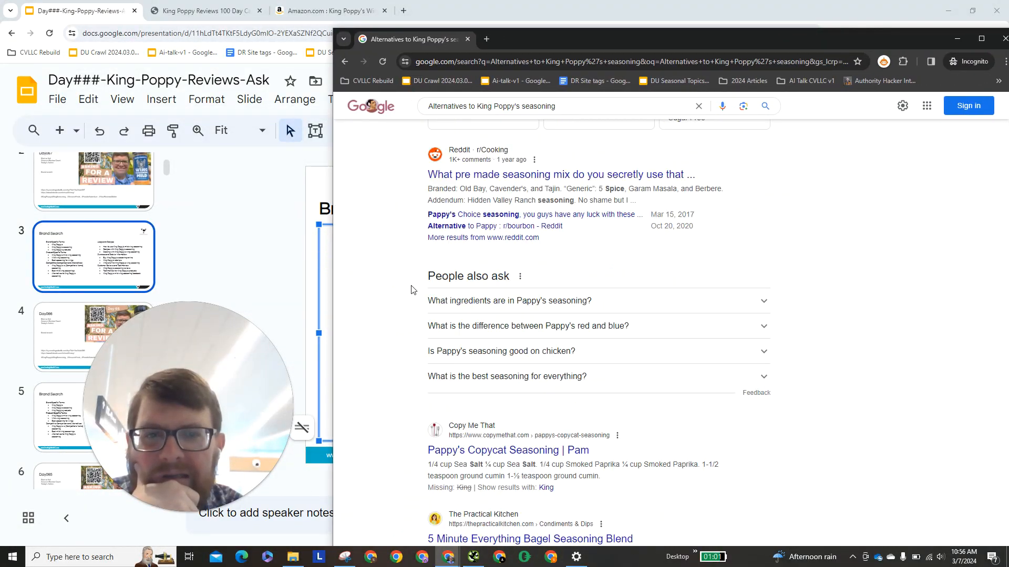
pyautogui.scroll(-3)
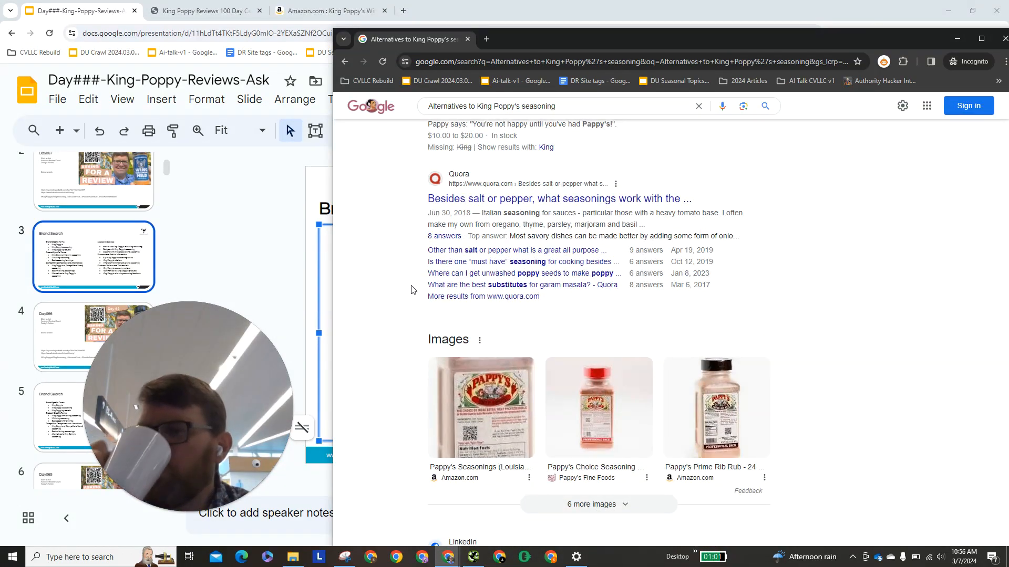
pyautogui.scroll(-3)
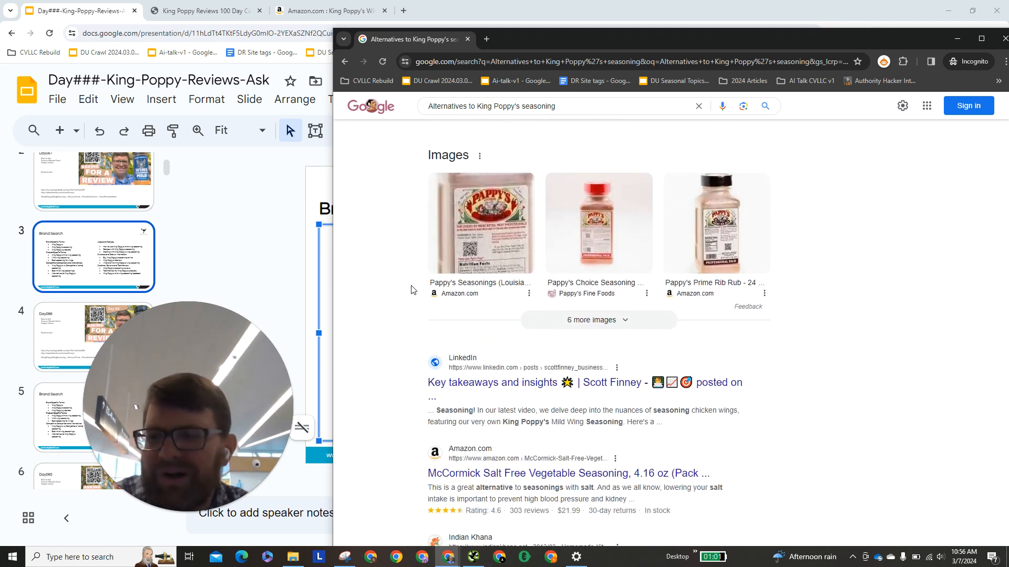
pyautogui.scroll(-3)
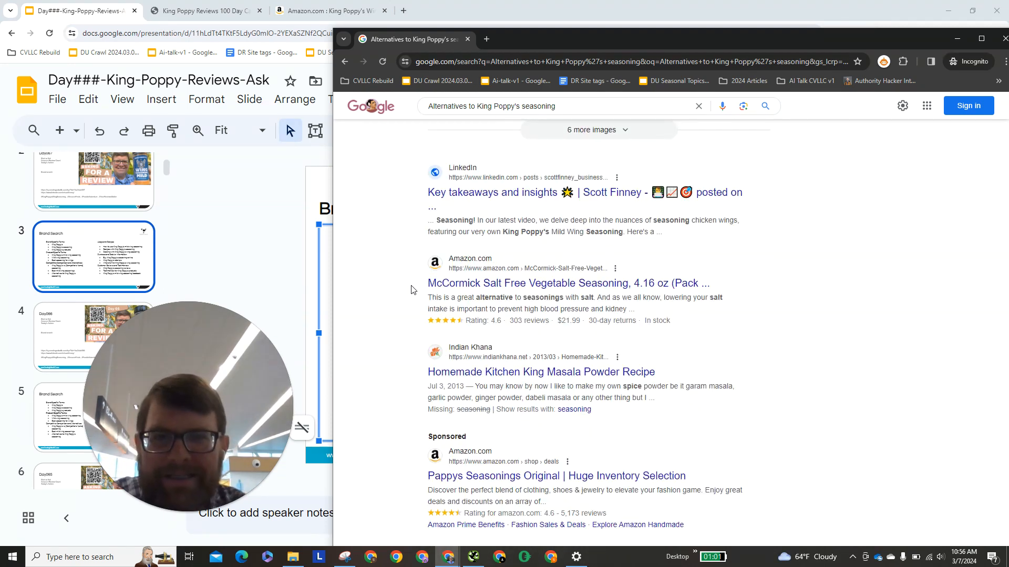
pyautogui.scroll(3)
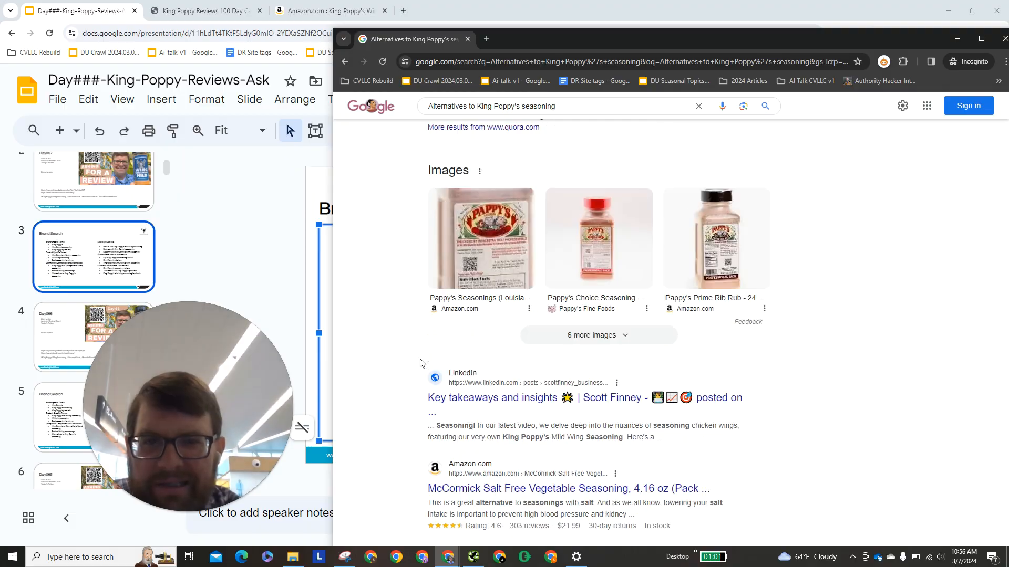
pyautogui.scroll(3)
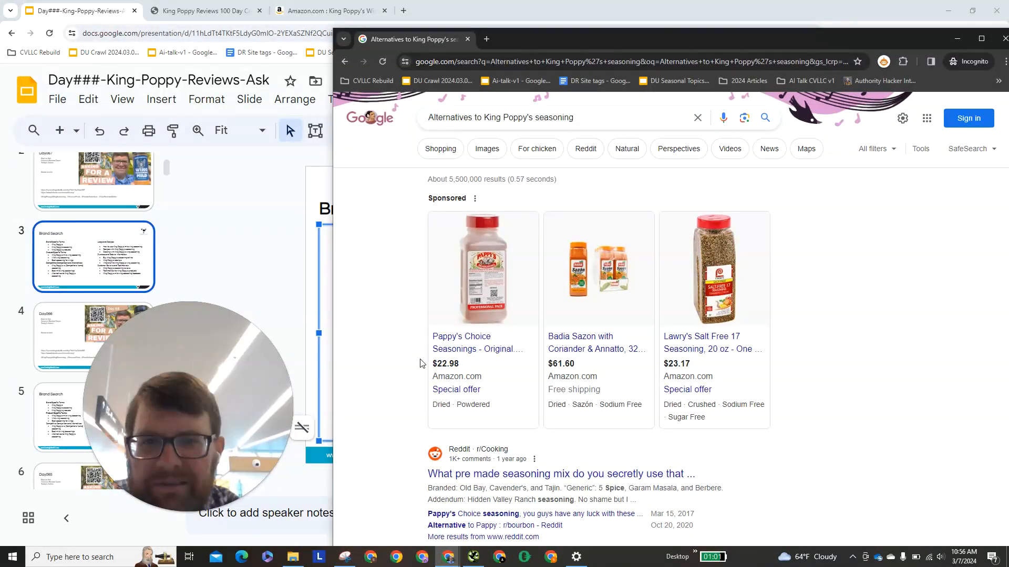
pyautogui.scroll(-3)
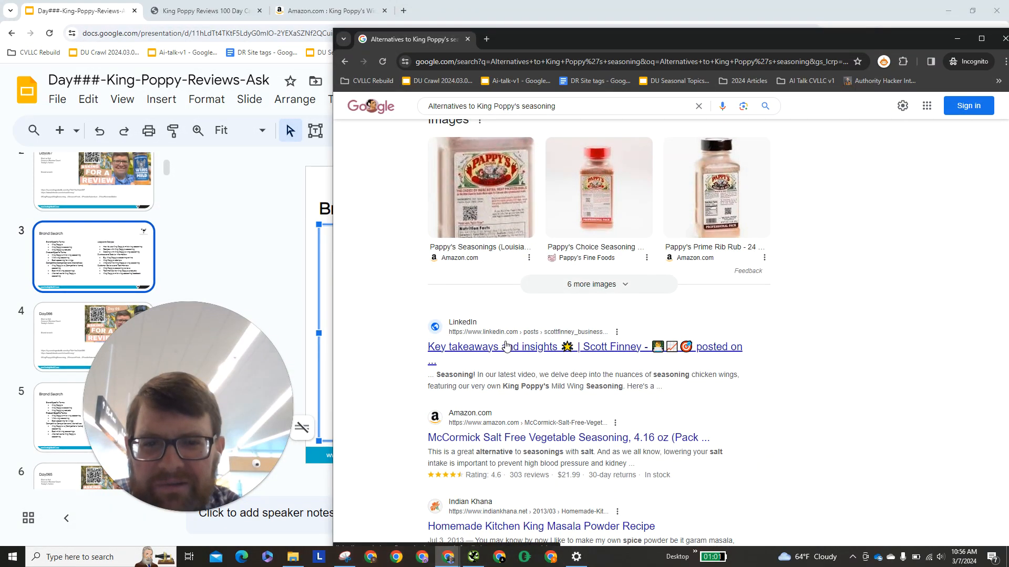
pyautogui.scroll(-3)
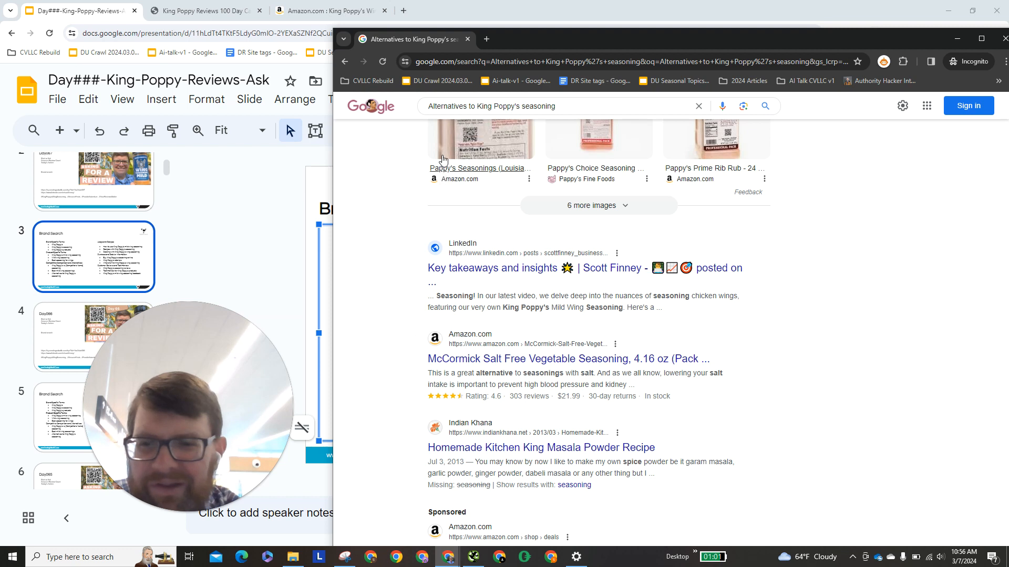